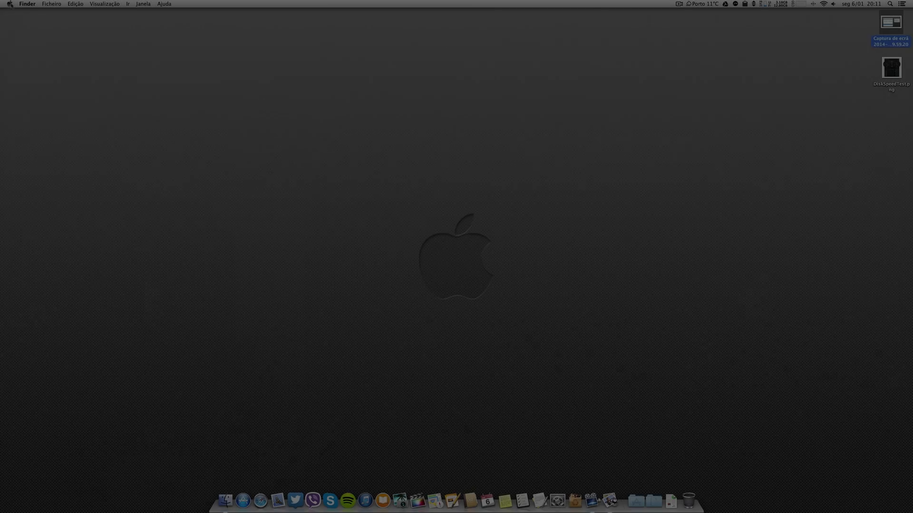
Step: Open About This Mac from the Apple menu and show its More Info overview
{"action": "left_click", "coordinate": [10, 3]}
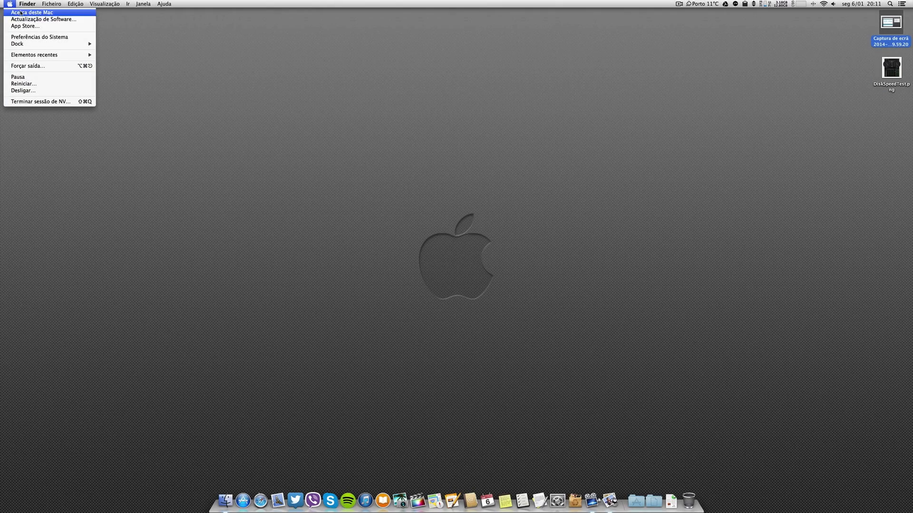
{"action": "left_click", "coordinate": [32, 12]}
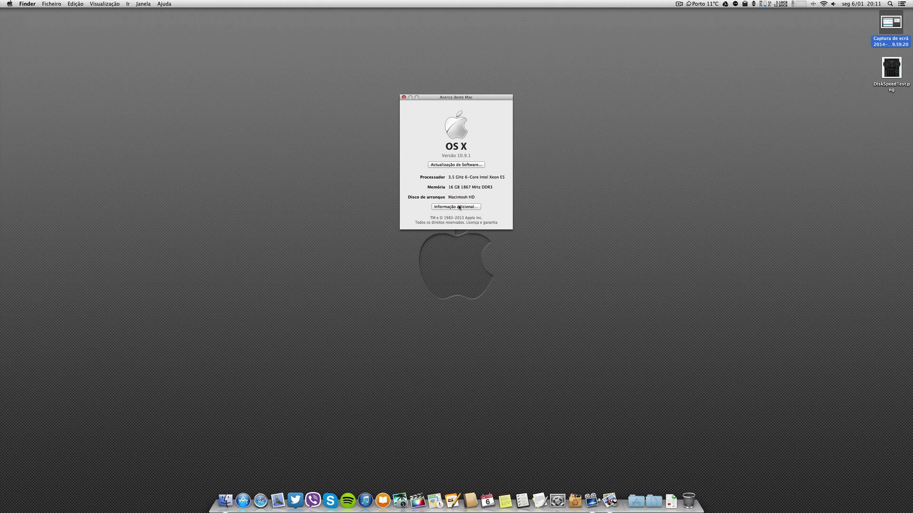
{"action": "left_click", "coordinate": [456, 206]}
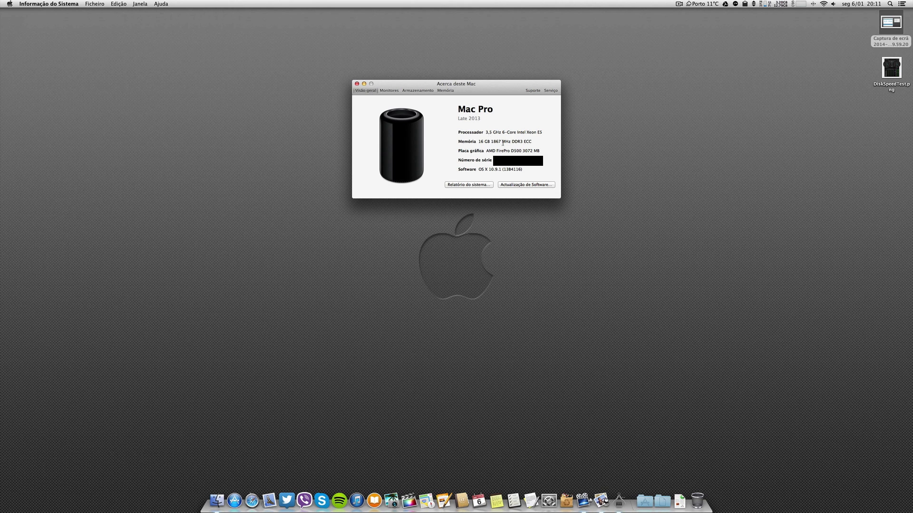
{"action": "mouse_move", "coordinate": [547, 139]}
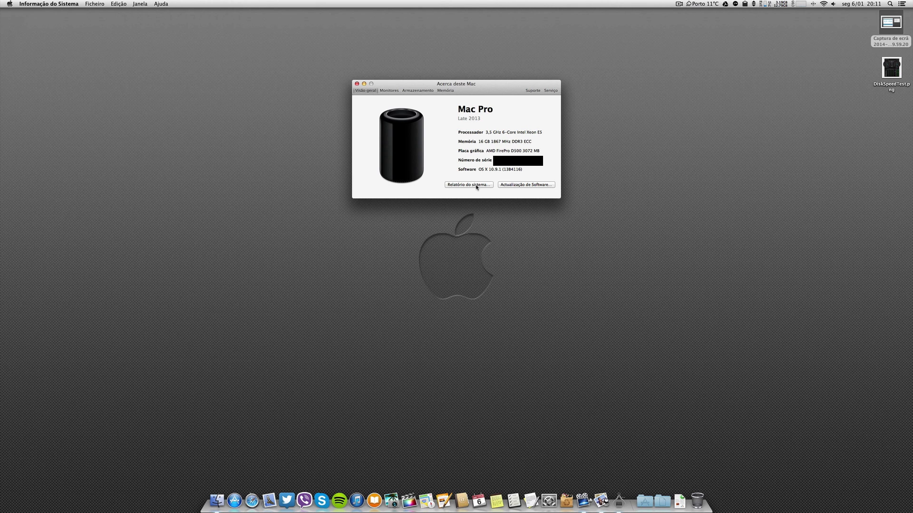
Step: Show the Displays section with the 27-inch LED Cinema Display
{"action": "left_click", "coordinate": [388, 91]}
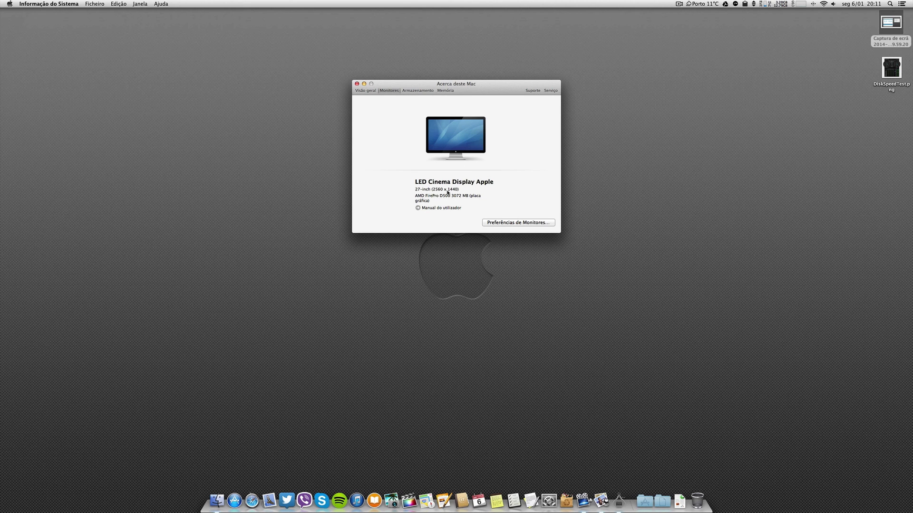
{"action": "mouse_move", "coordinate": [446, 193]}
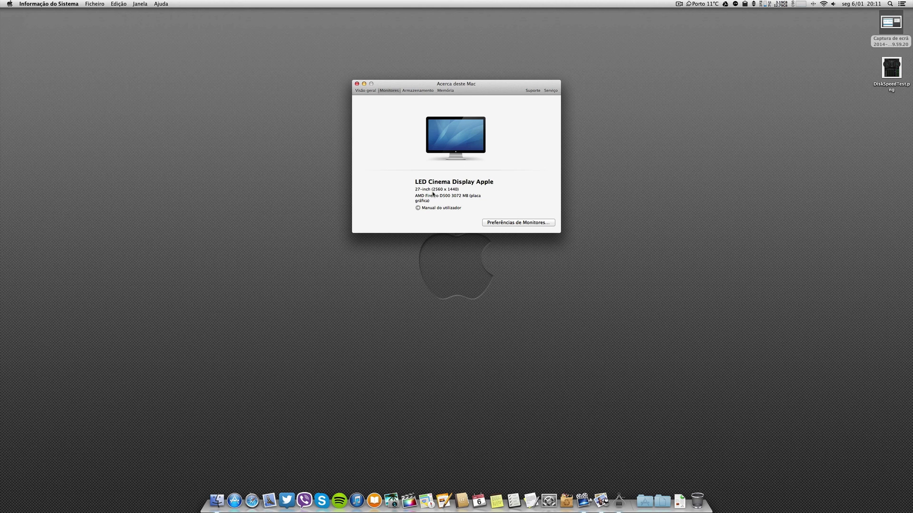
{"action": "mouse_move", "coordinate": [433, 194]}
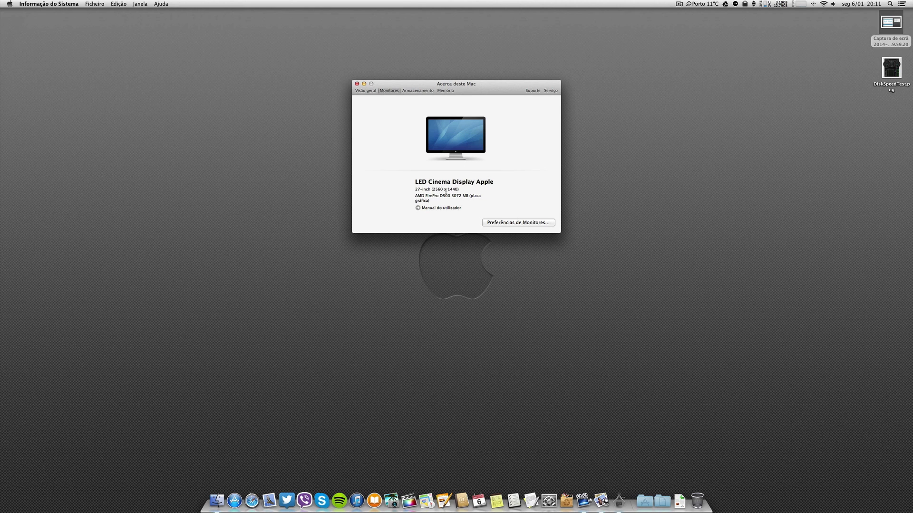
{"action": "mouse_move", "coordinate": [447, 193]}
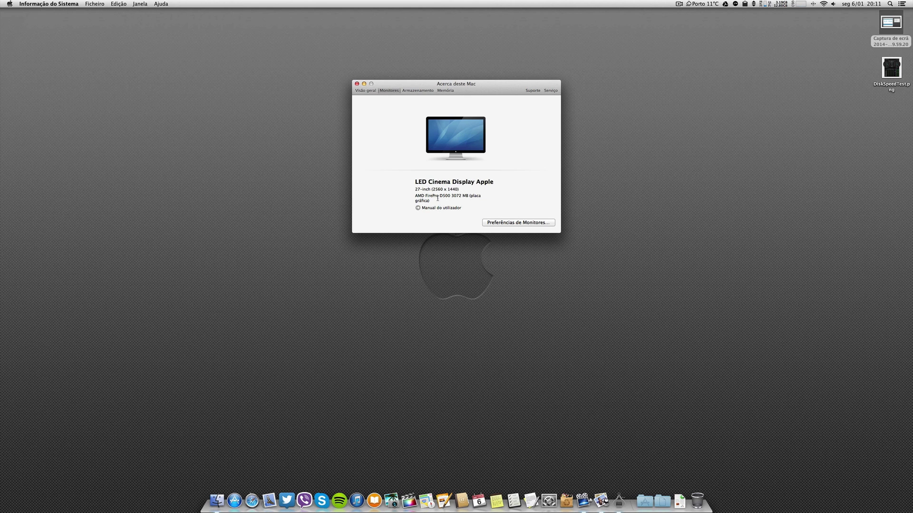
{"action": "mouse_move", "coordinate": [405, 196]}
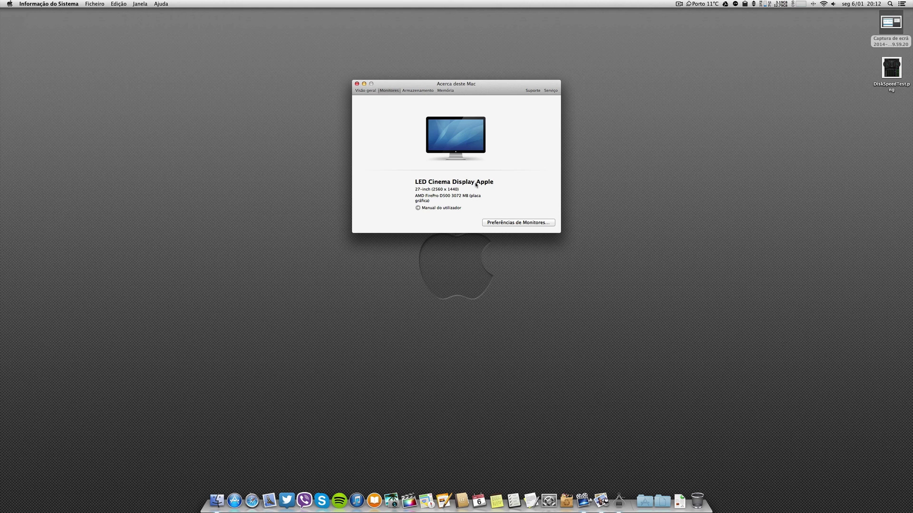
Step: Review the Storage and 16 GB Memory sections, then close the overview window
{"action": "left_click", "coordinate": [416, 90]}
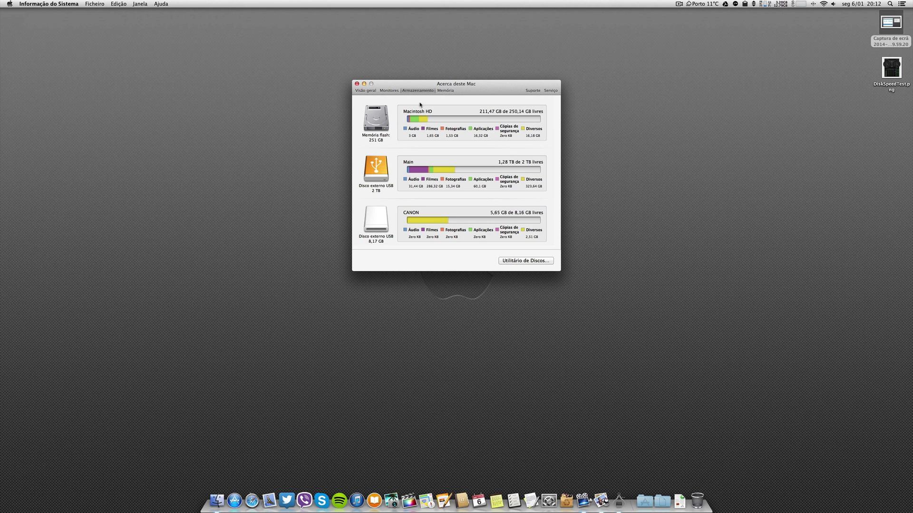
{"action": "mouse_move", "coordinate": [472, 123]}
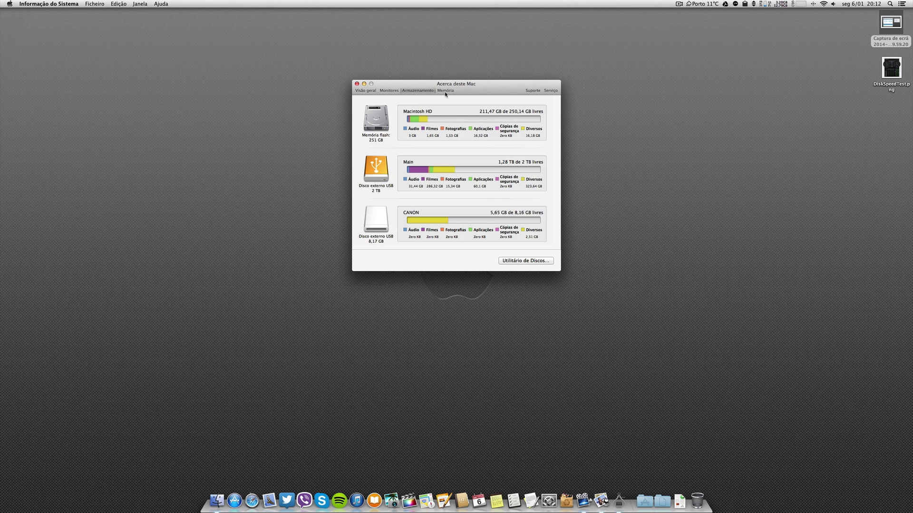
{"action": "left_click", "coordinate": [446, 90]}
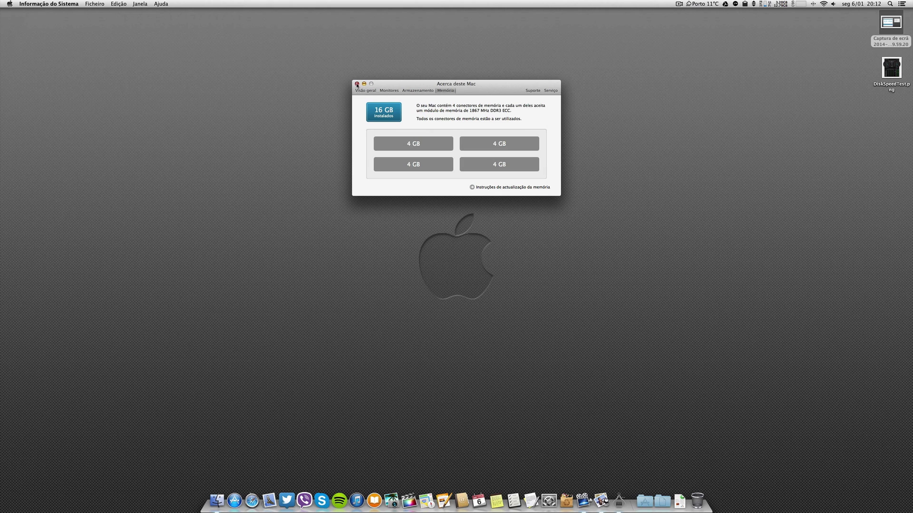
{"action": "left_click", "coordinate": [356, 83]}
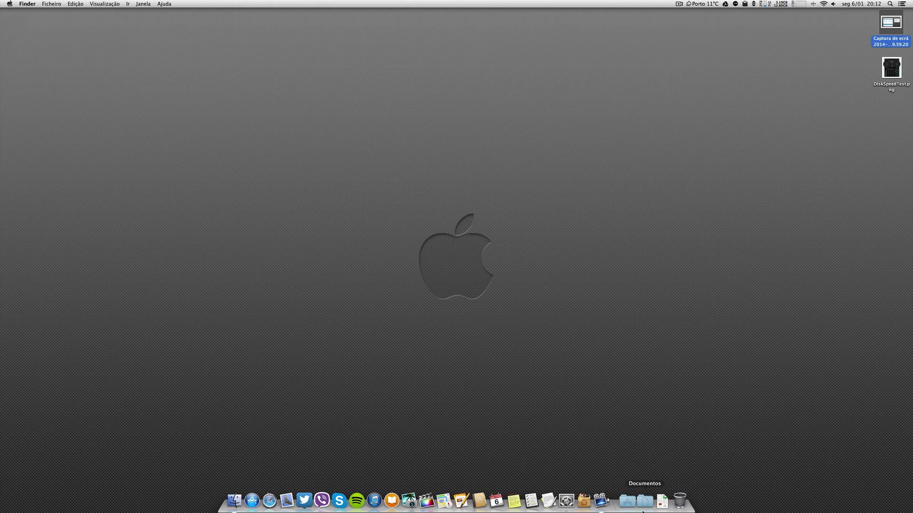
Step: Launch Geekbench 3 and run Intel 64-bit benchmarks, scoring 3524 single-core and 20325 multi-core
{"action": "left_click", "coordinate": [644, 499]}
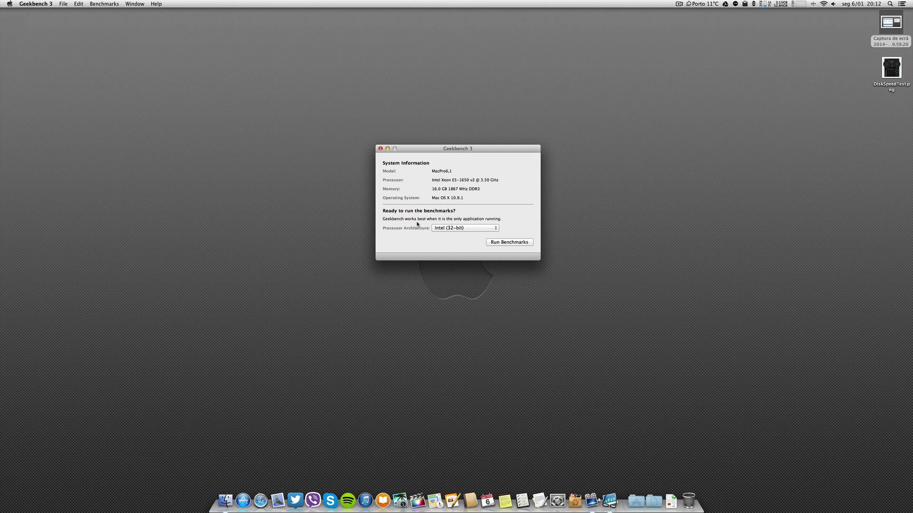
{"action": "mouse_move", "coordinate": [487, 226]}
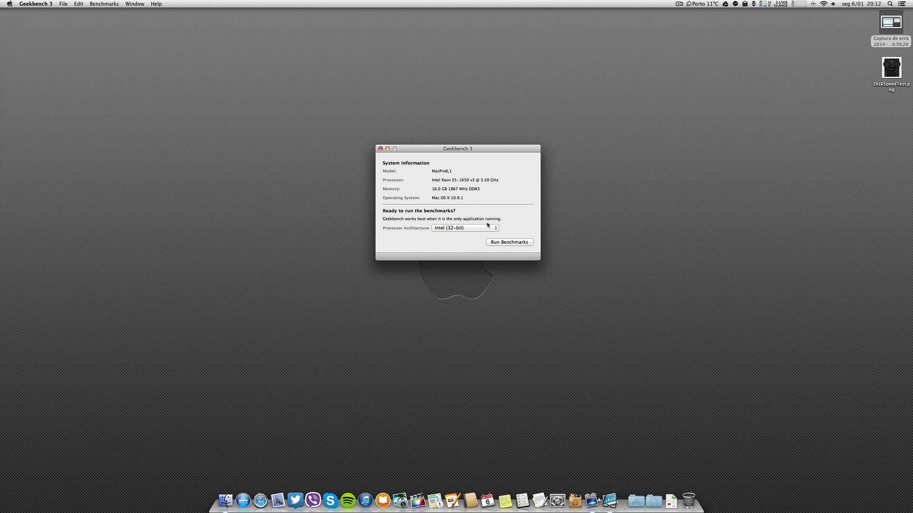
{"action": "left_click", "coordinate": [464, 228]}
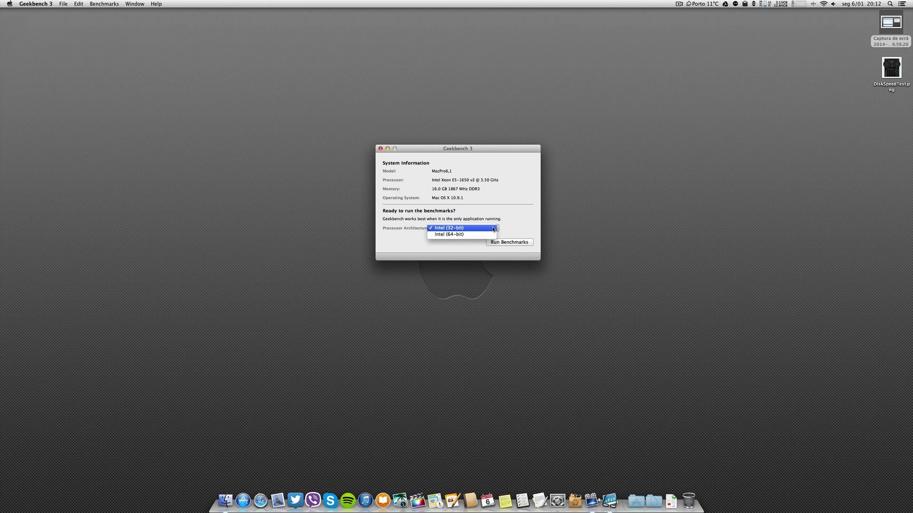
{"action": "left_click", "coordinate": [448, 235]}
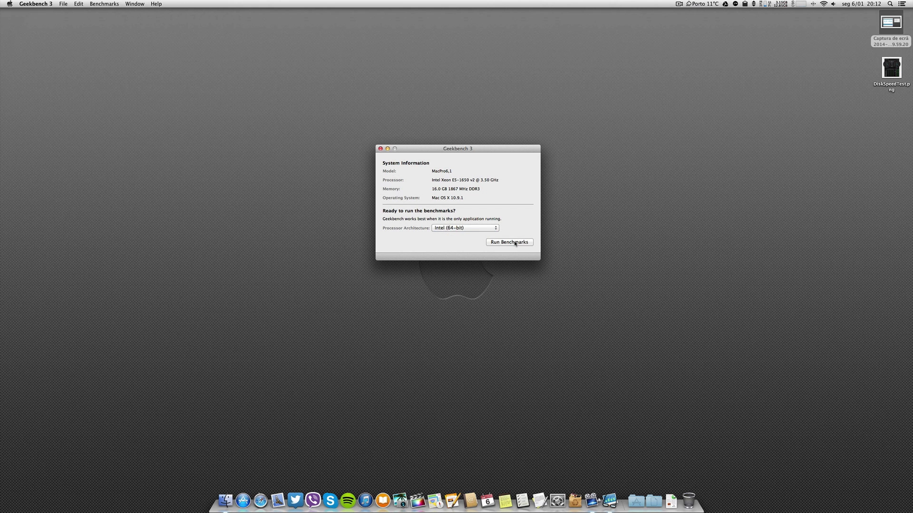
{"action": "left_click", "coordinate": [508, 242]}
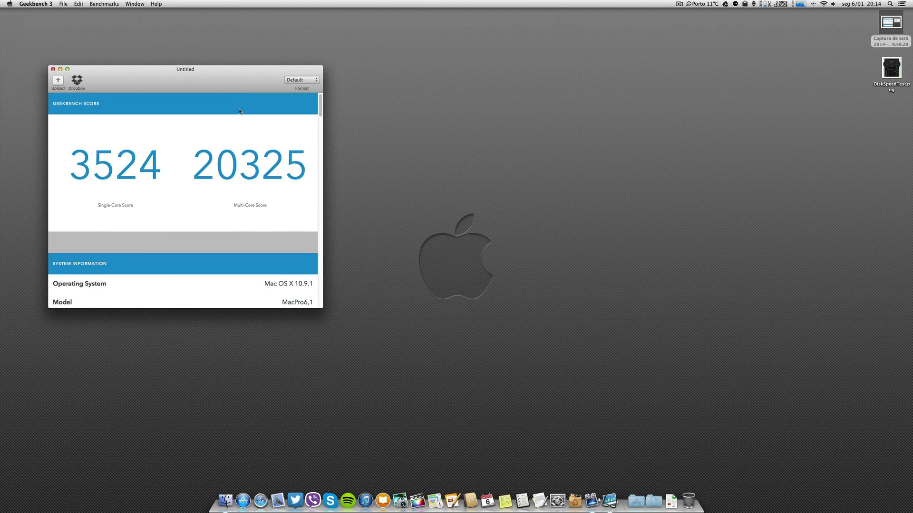
Step: Scroll the Geekbench results to view system details like OS X 10.9.1 and MacPro6,1
{"action": "scroll", "scroll_direction": "down", "scroll_amount": 3}
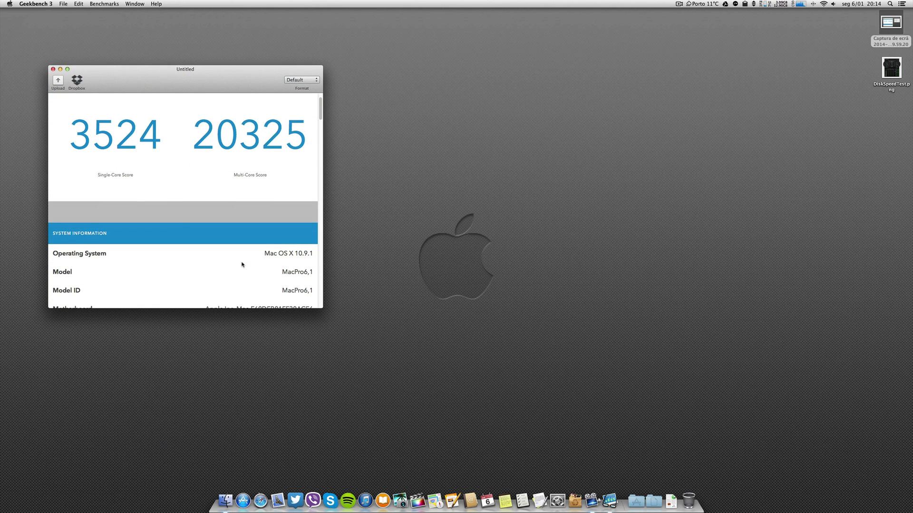
{"action": "mouse_move", "coordinate": [228, 154]}
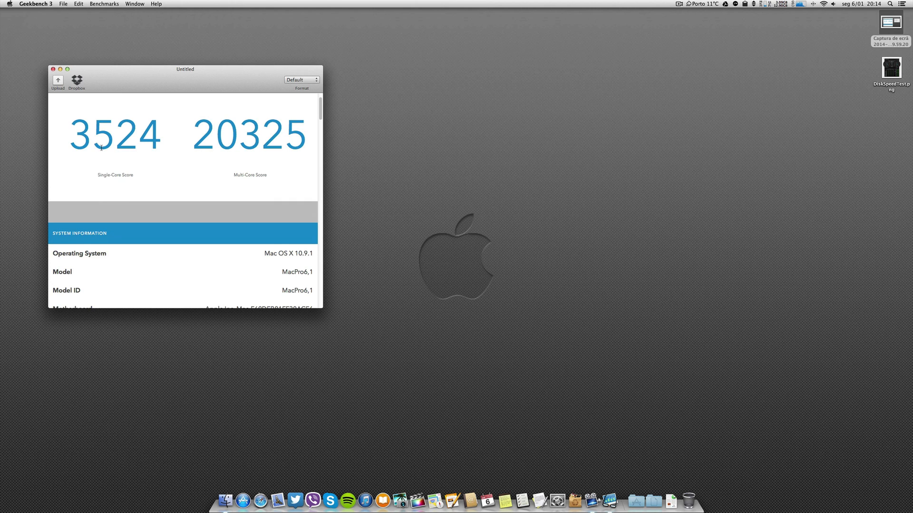
{"action": "scroll", "scroll_direction": "down", "scroll_amount": 3}
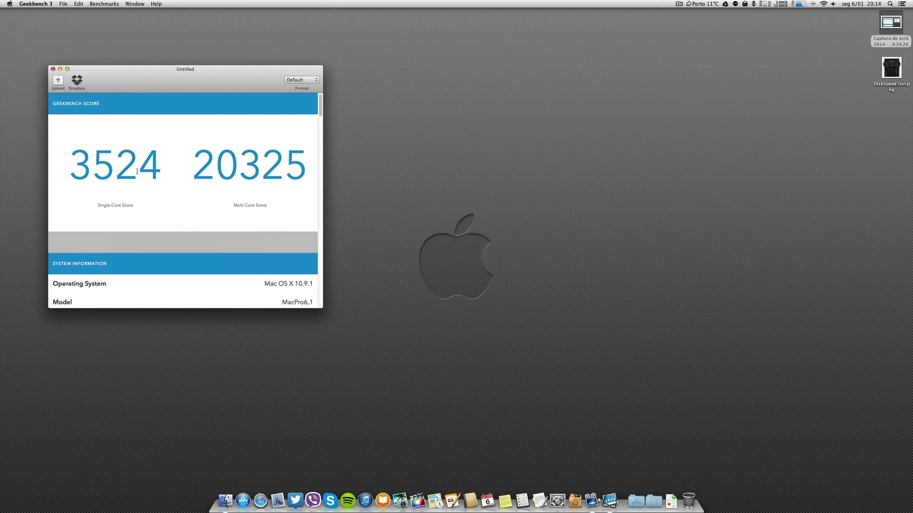
{"action": "mouse_move", "coordinate": [822, 121]}
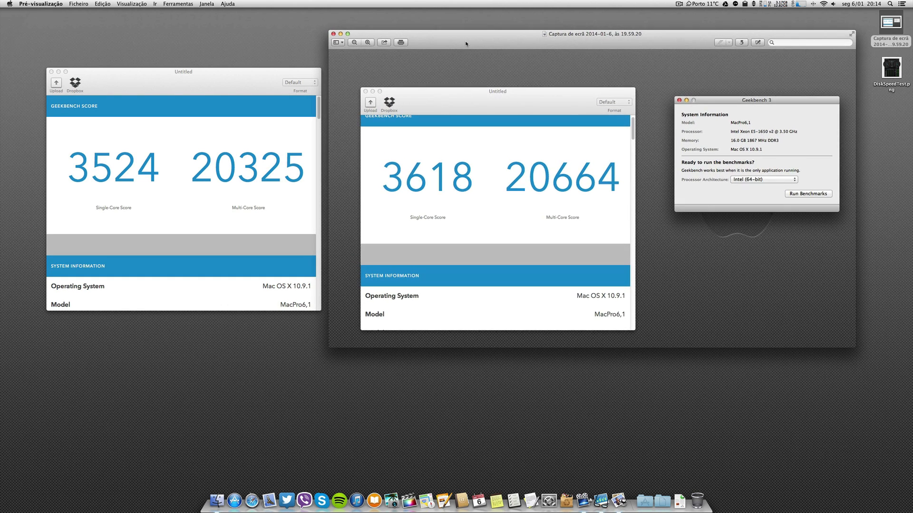
Step: Close the Preview comparison screenshot and Geekbench results window
{"action": "left_click", "coordinate": [178, 70]}
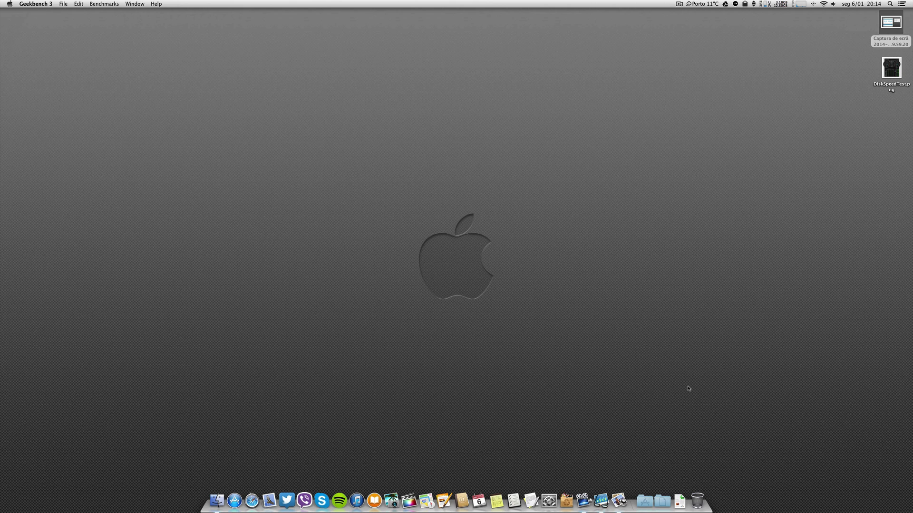
Step: Launch Blackmagic Disk Speed Test from the Dock's Applications stack
{"action": "right_click", "coordinate": [600, 501]}
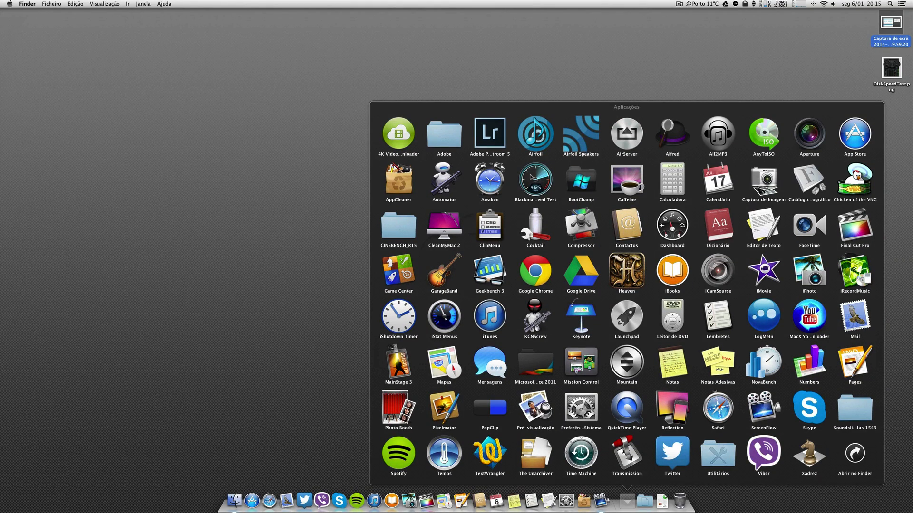
{"action": "mouse_move", "coordinate": [534, 179]}
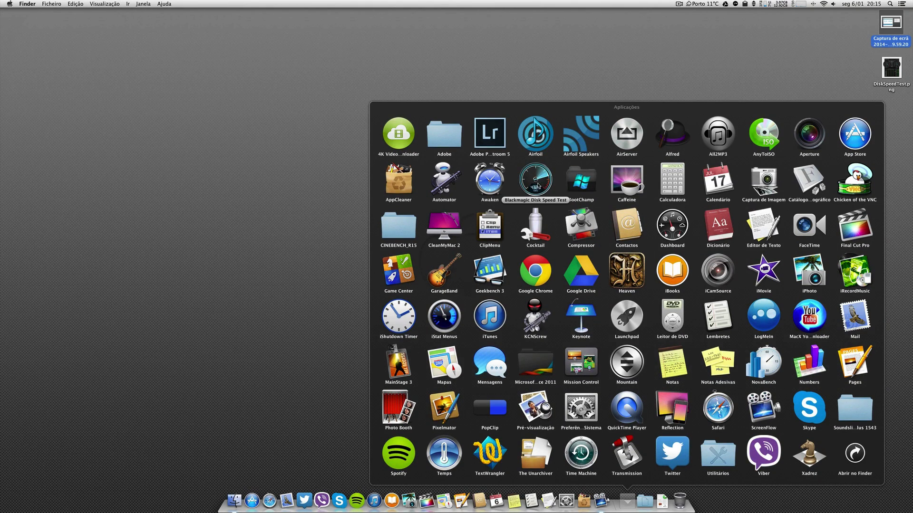
{"action": "double_click", "coordinate": [534, 181]}
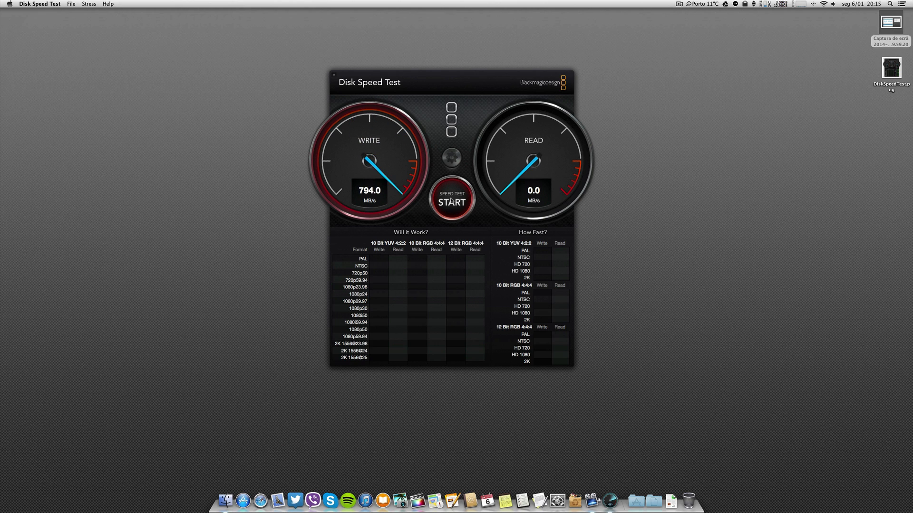
Step: Run a disk speed pass (about 790 MB/s write, 816 MB/s read), then close the app
{"action": "left_click", "coordinate": [451, 201]}
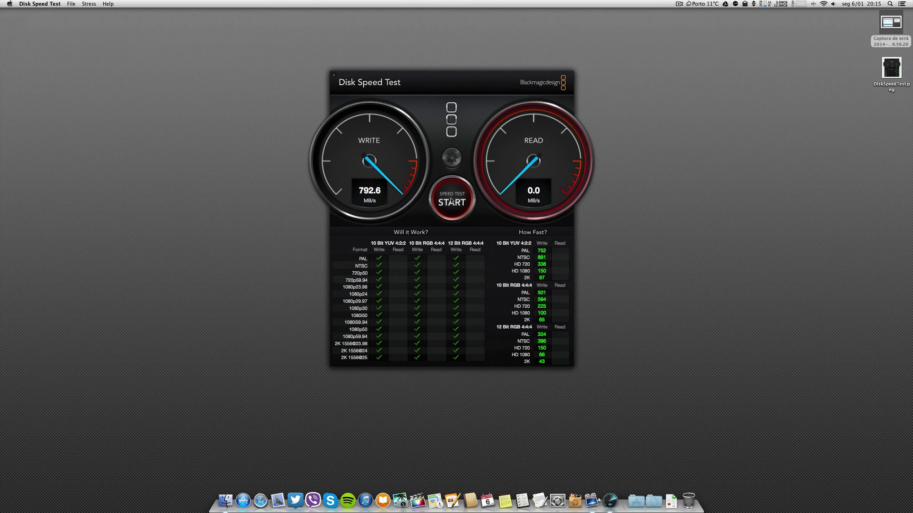
{"action": "left_click", "coordinate": [451, 202]}
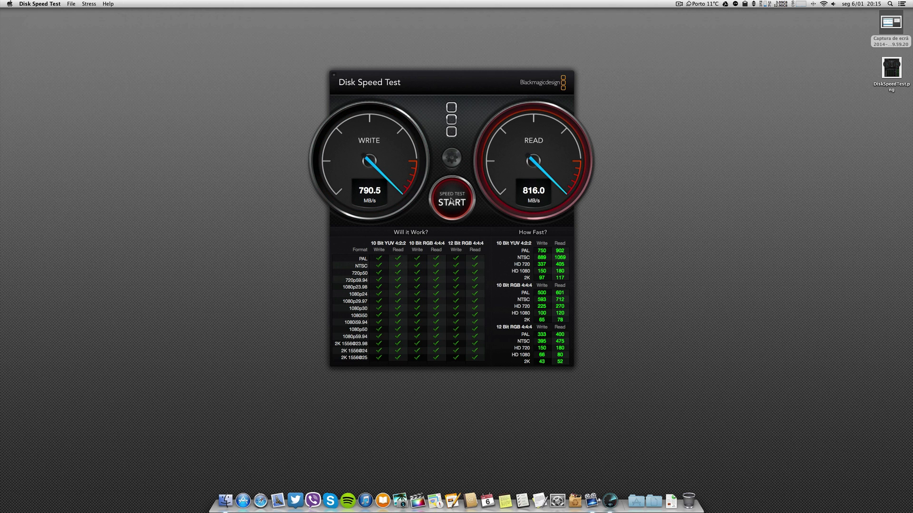
{"action": "left_click", "coordinate": [451, 202]}
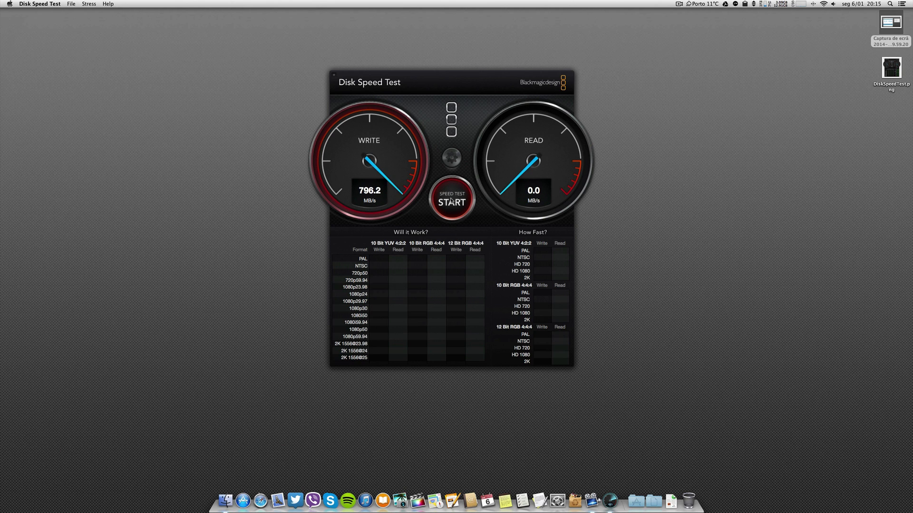
{"action": "left_click", "coordinate": [451, 202]}
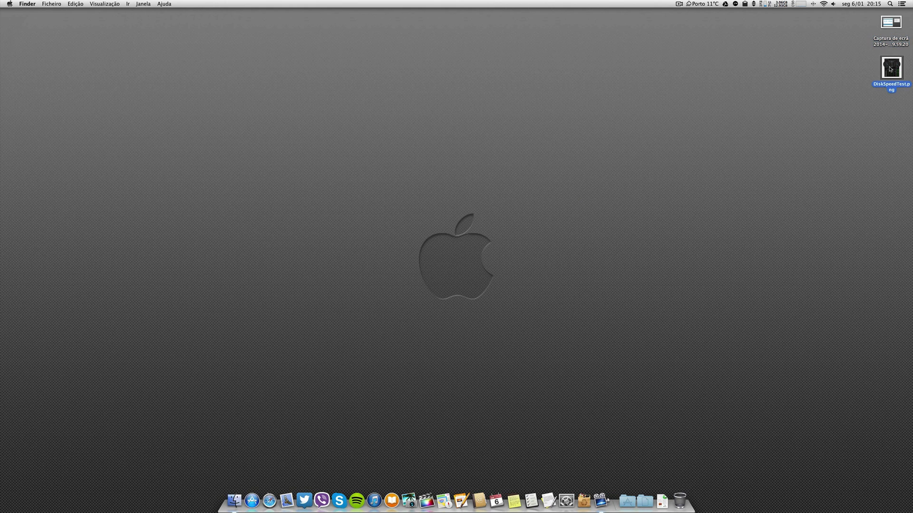
{"action": "double_click", "coordinate": [890, 66]}
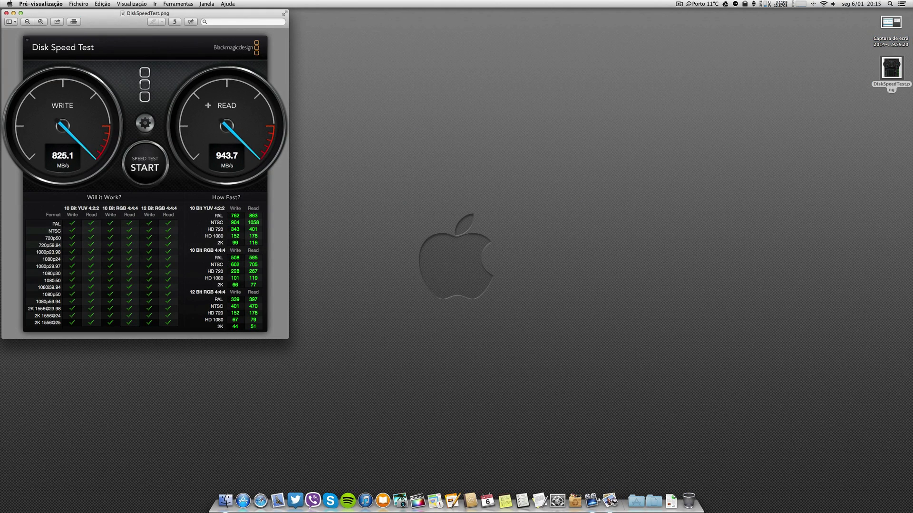
{"action": "left_click_drag", "start_coordinate": [147, 13], "coordinate": [439, 57]}
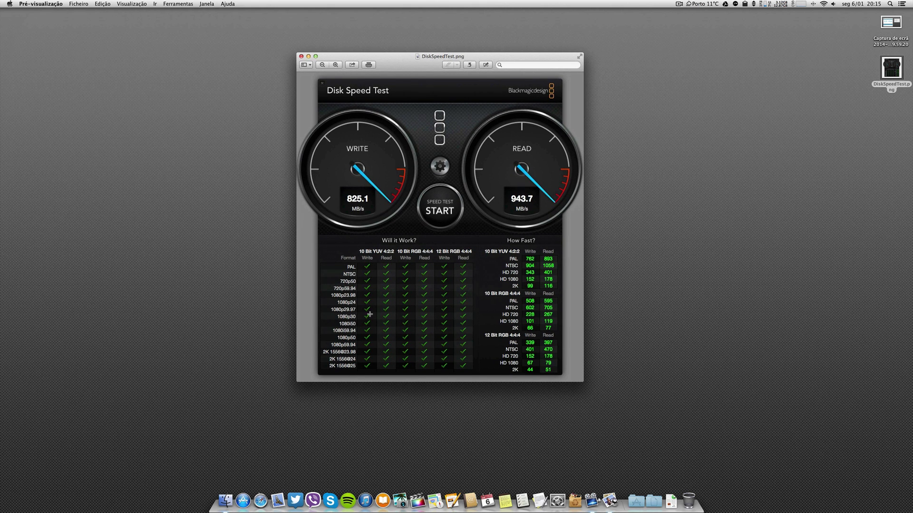
{"action": "left_click_drag", "start_coordinate": [413, 300], "coordinate": [445, 326]}
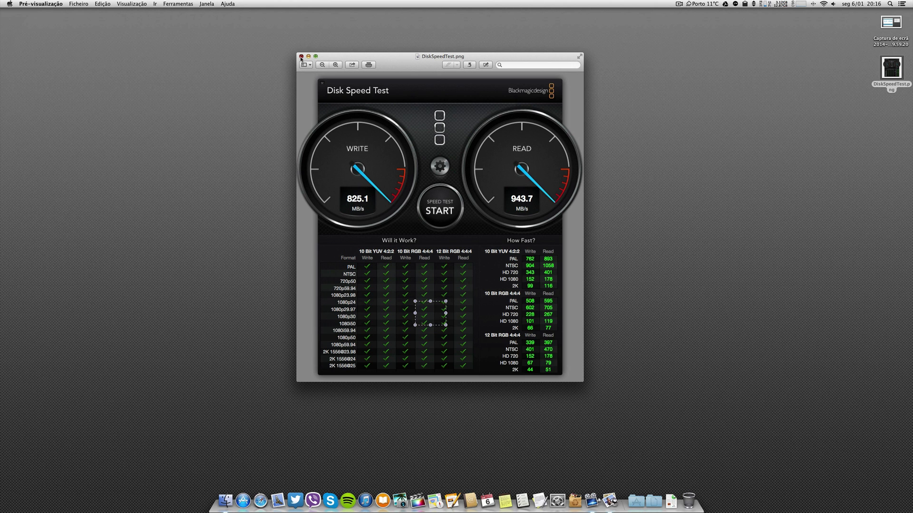
{"action": "left_click", "coordinate": [301, 56]}
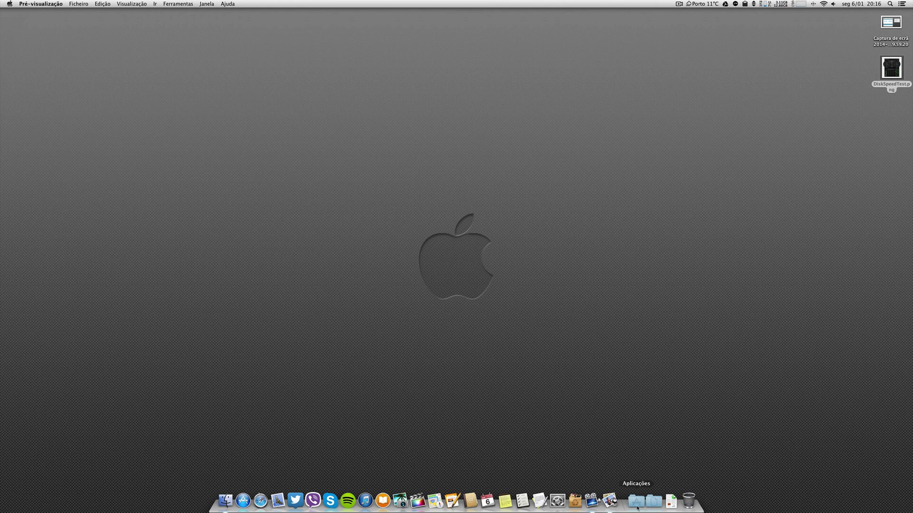
Step: Launch CINEBENCH OSX from the CINEBENCH_R15 folder in the Dock's Applications stack
{"action": "right_click", "coordinate": [635, 500]}
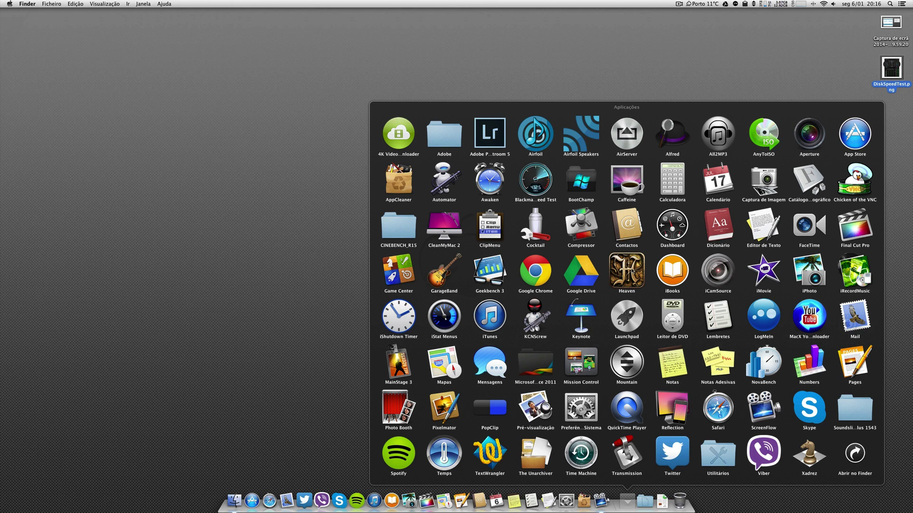
{"action": "left_click", "coordinate": [398, 225]}
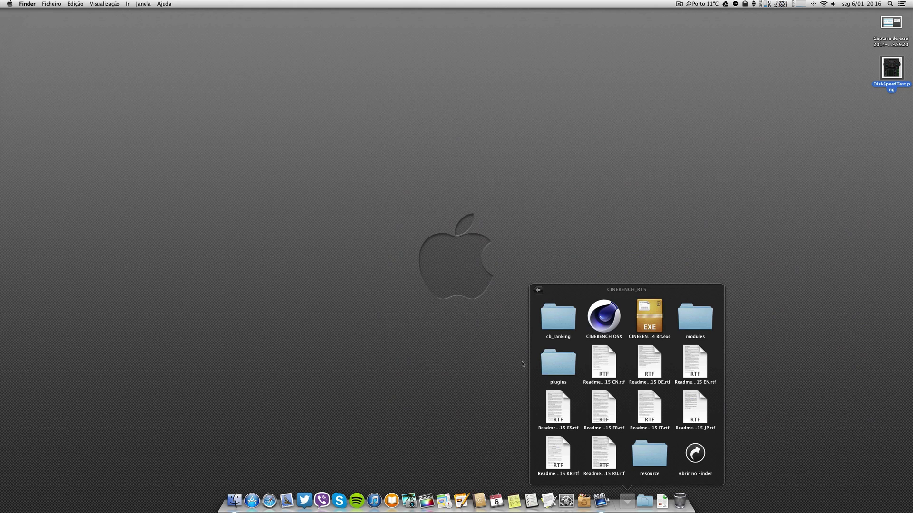
{"action": "double_click", "coordinate": [604, 317]}
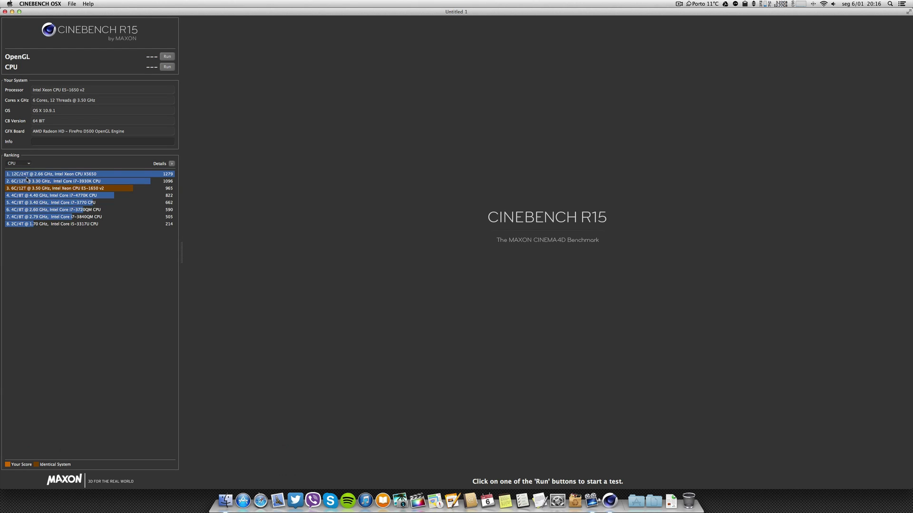
{"action": "left_click", "coordinate": [18, 163]}
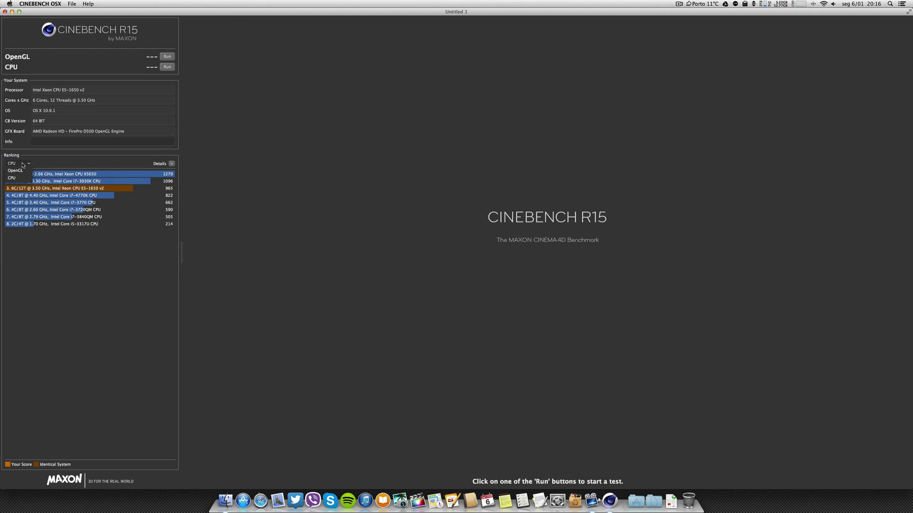
{"action": "left_click", "coordinate": [15, 170]}
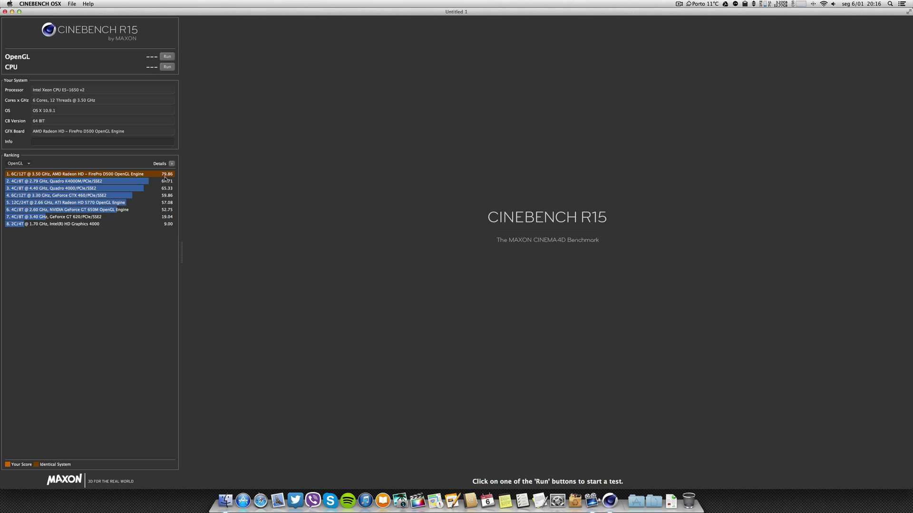
{"action": "mouse_move", "coordinate": [175, 208]}
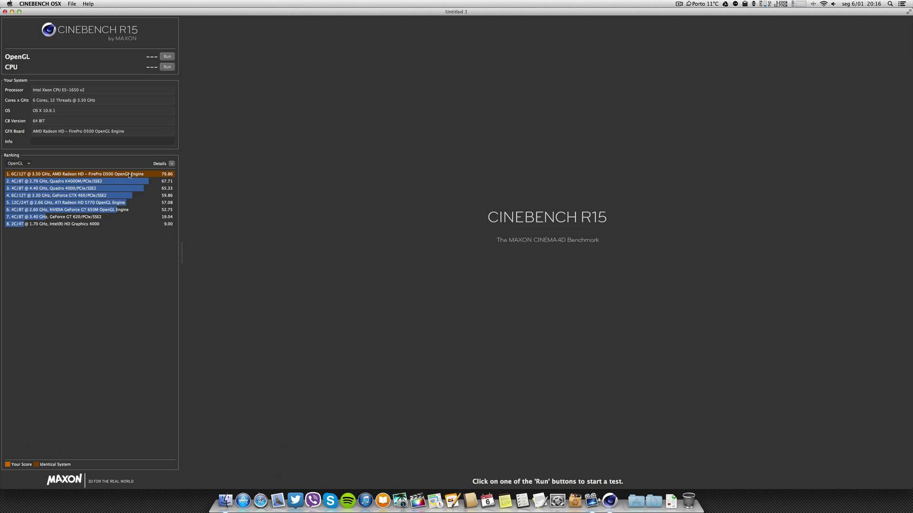
{"action": "mouse_move", "coordinate": [52, 93]}
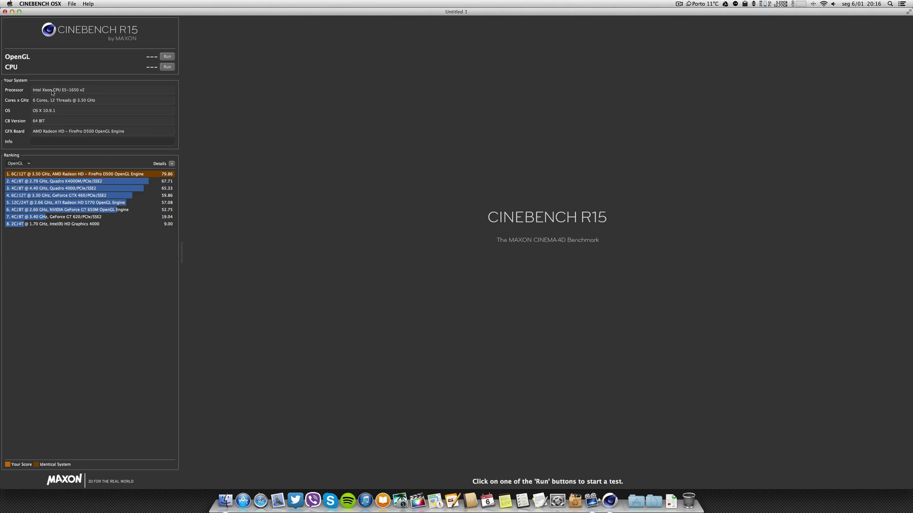
{"action": "mouse_move", "coordinate": [46, 95]}
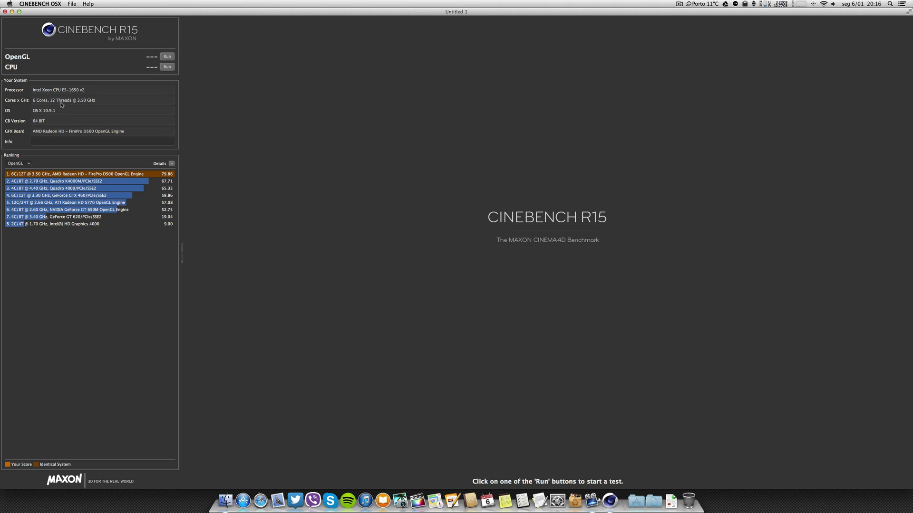
{"action": "mouse_move", "coordinate": [52, 111]}
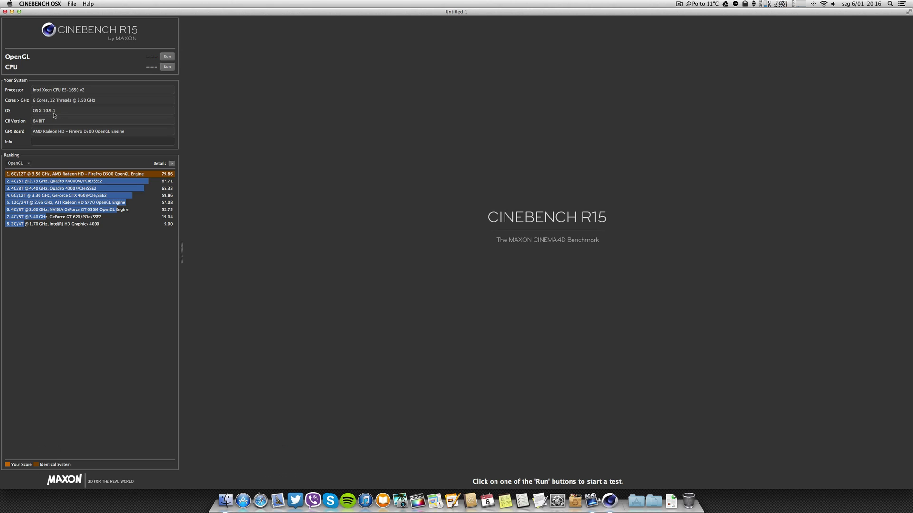
{"action": "mouse_move", "coordinate": [71, 135]}
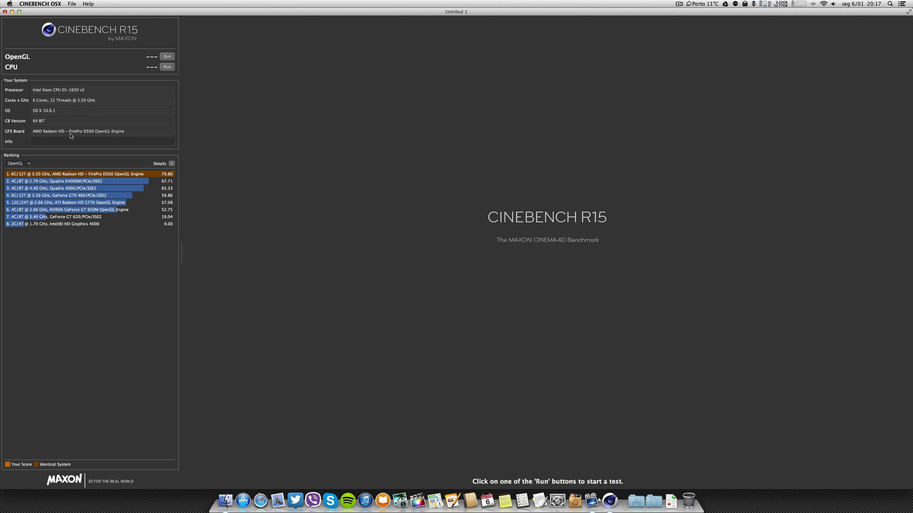
{"action": "mouse_move", "coordinate": [78, 137]}
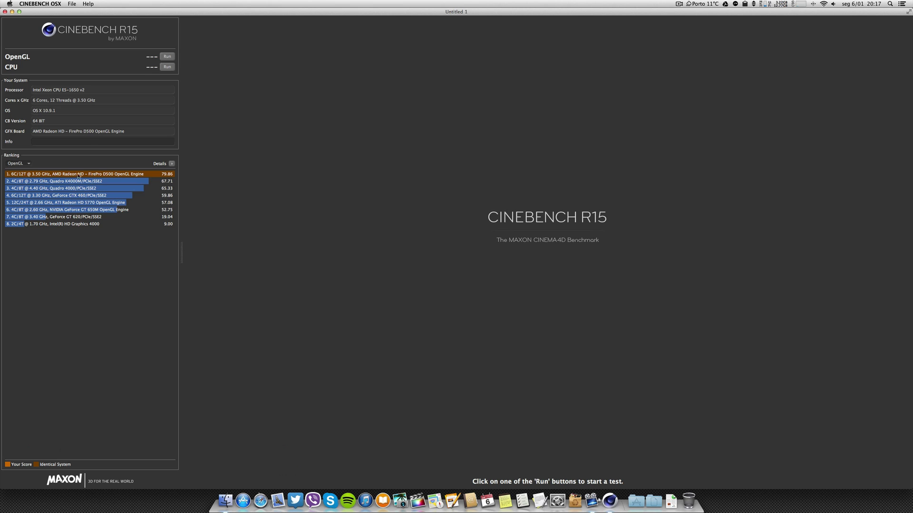
{"action": "left_click", "coordinate": [19, 163]}
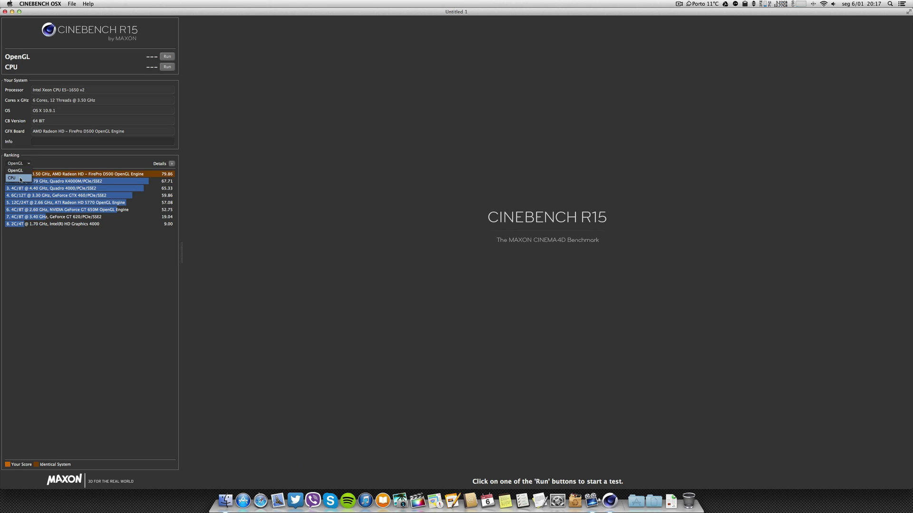
{"action": "left_click", "coordinate": [13, 178]}
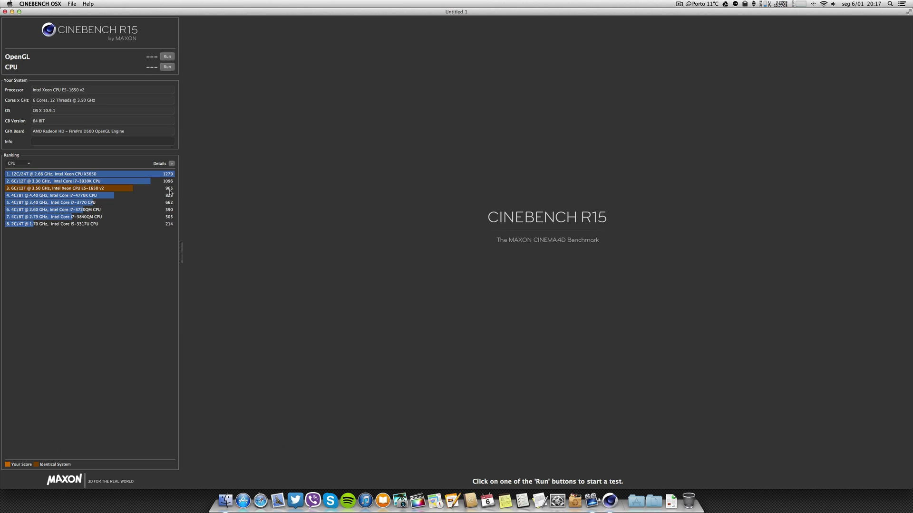
{"action": "mouse_move", "coordinate": [63, 166]}
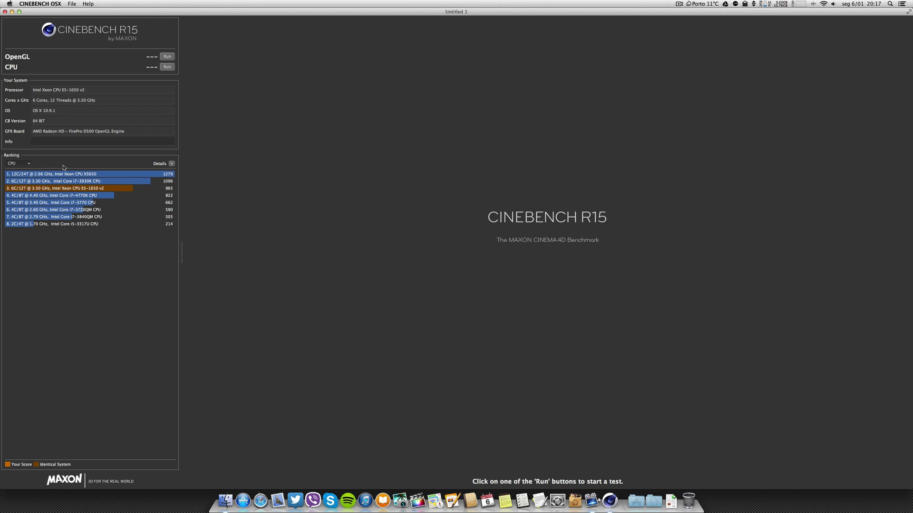
{"action": "mouse_move", "coordinate": [166, 55]}
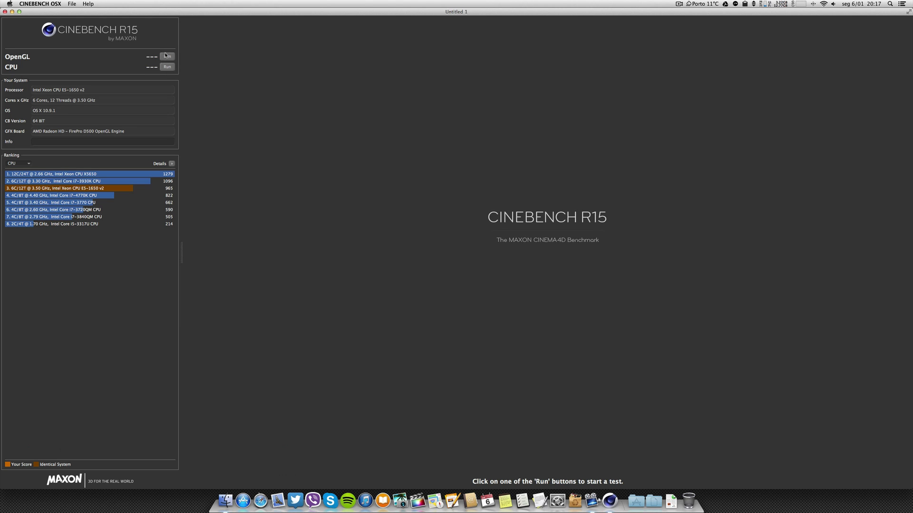
Step: Run the Cinebench OpenGL test, scoring 67.99 fps and ranking second
{"action": "left_click", "coordinate": [167, 56]}
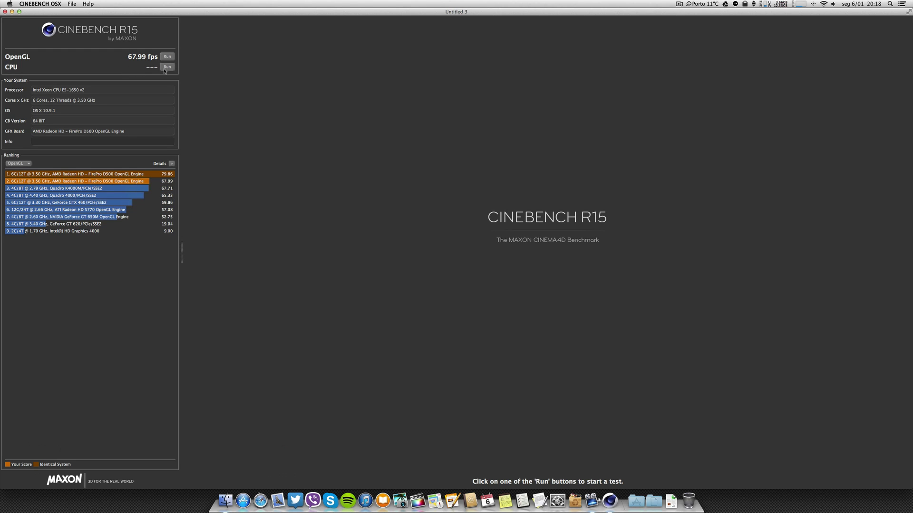
Step: Run the Cinebench R15 CPU render, scoring 955 cb, then save the score on quitting
{"action": "left_click", "coordinate": [167, 67]}
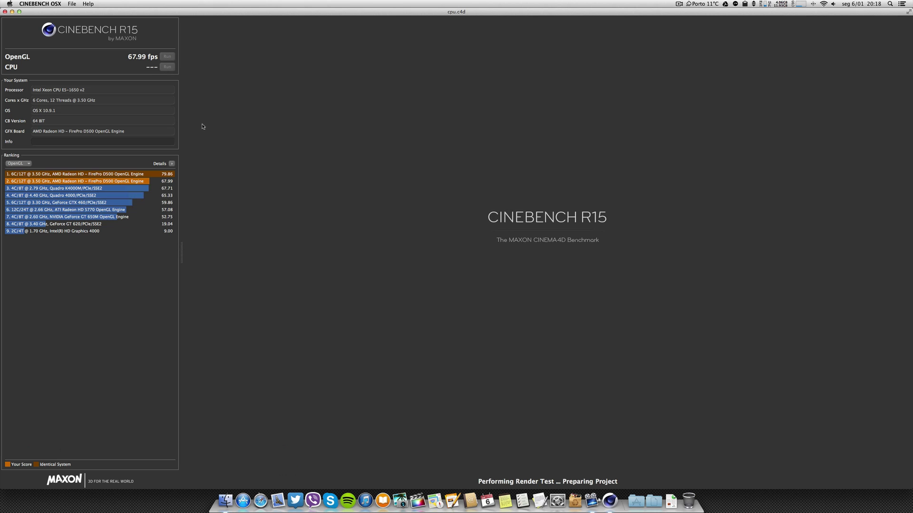
{"action": "left_click", "coordinate": [166, 67]}
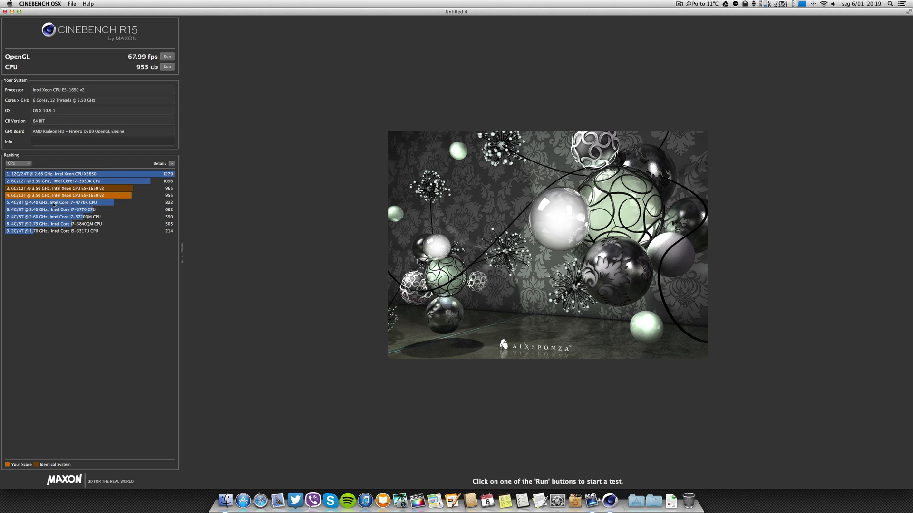
{"action": "mouse_move", "coordinate": [163, 199]}
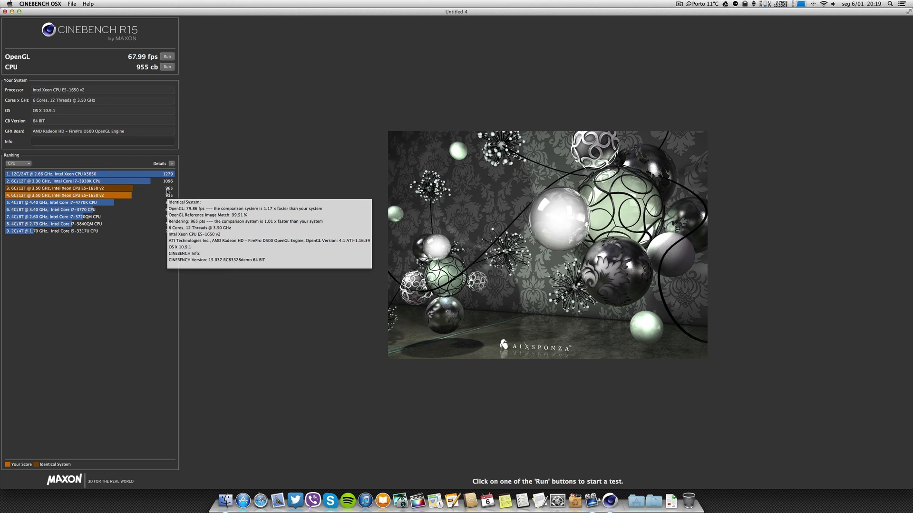
{"action": "mouse_move", "coordinate": [138, 197]}
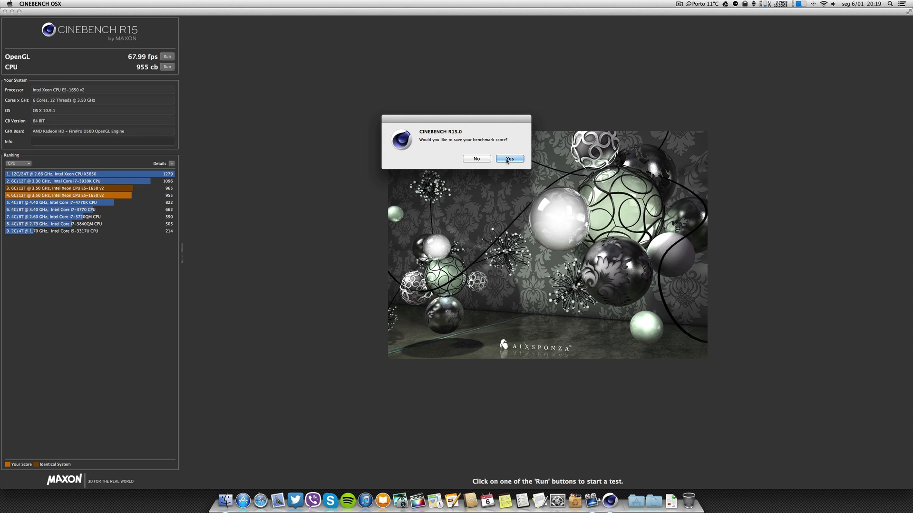
{"action": "left_click", "coordinate": [476, 158]}
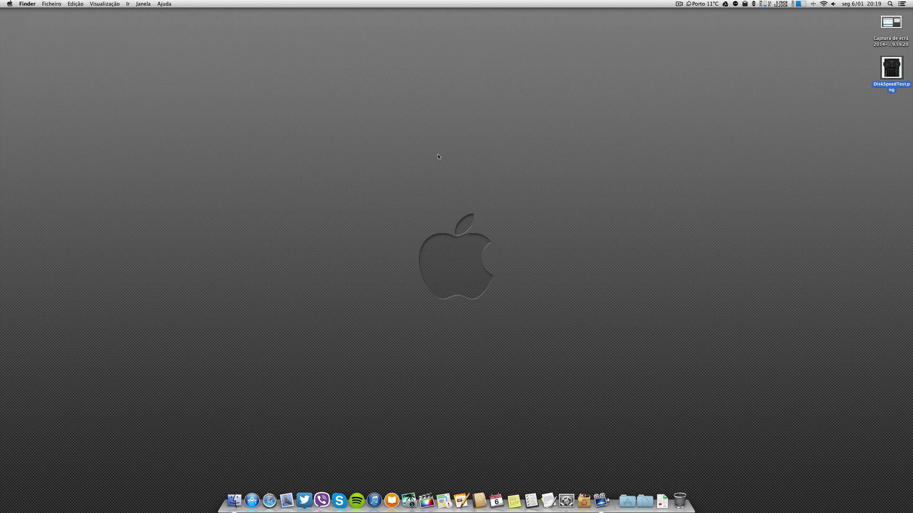
{"action": "mouse_move", "coordinate": [601, 500]}
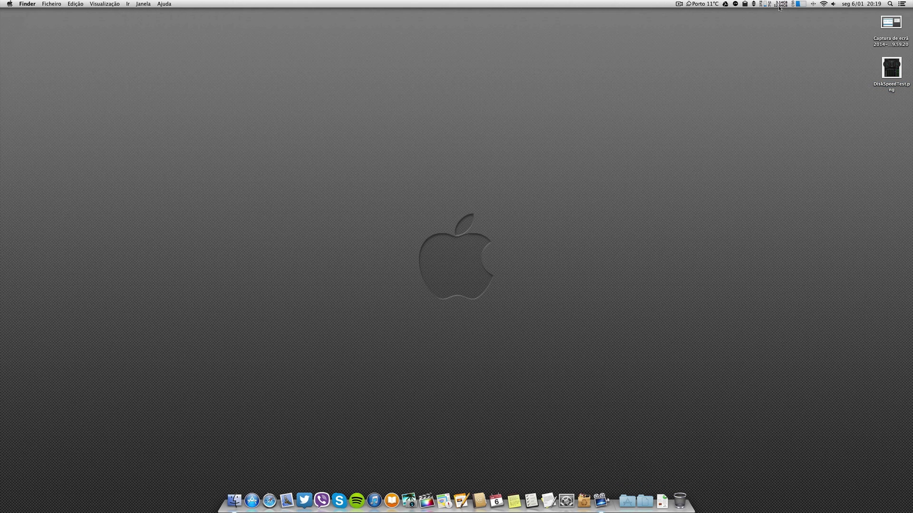
Step: Open the menu bar memory monitor showing 13.93 GB free with usage graphs
{"action": "left_click", "coordinate": [777, 3]}
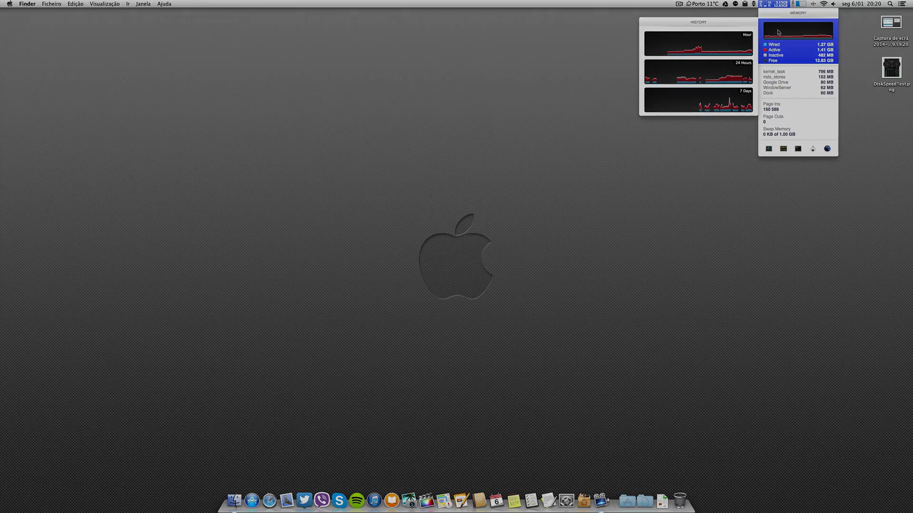